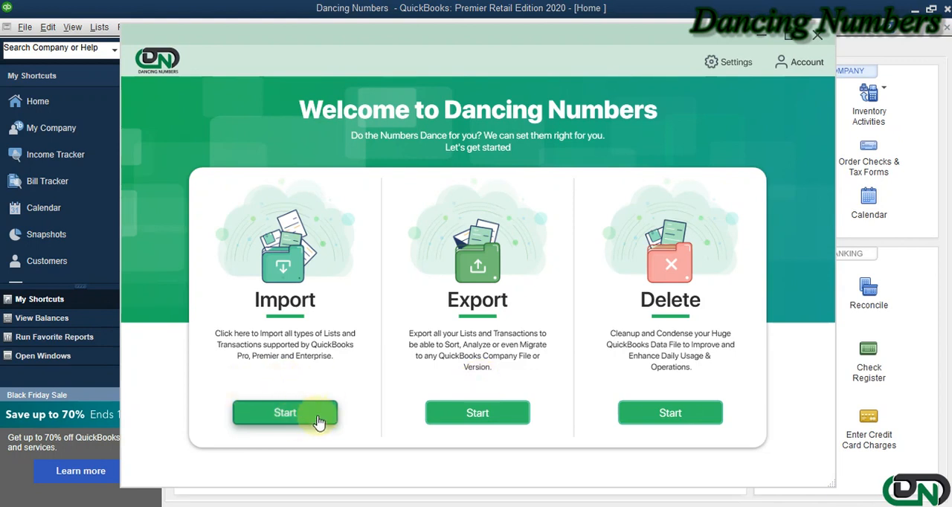
Step: Start a new import and load the Sample List workbook from Documents
click(285, 414)
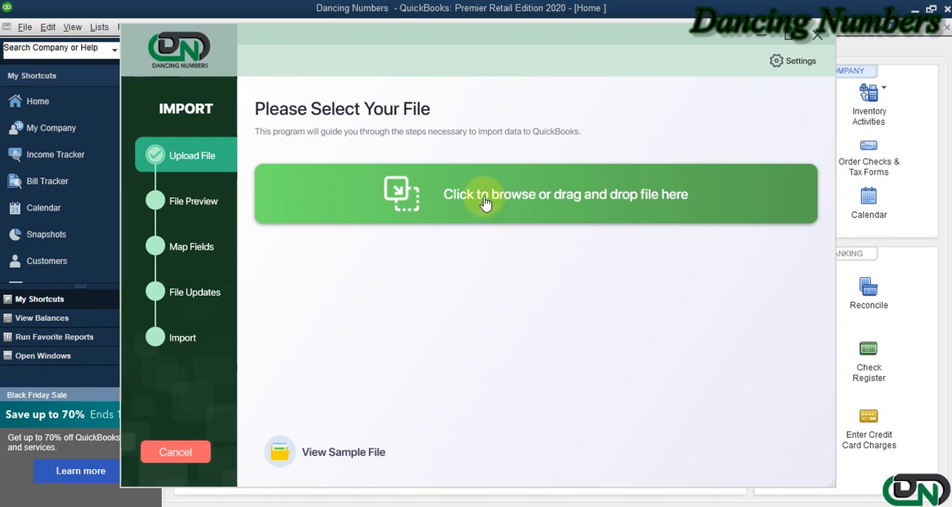
click(483, 194)
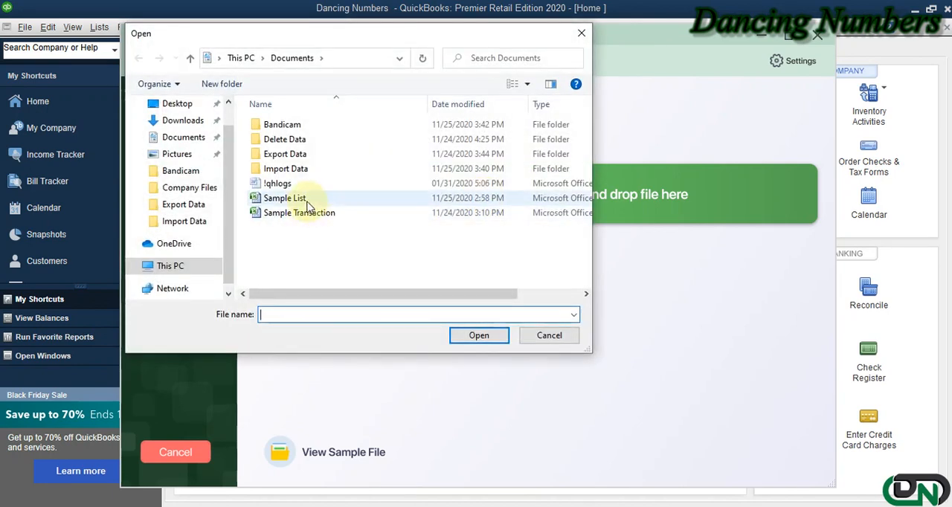
click(284, 198)
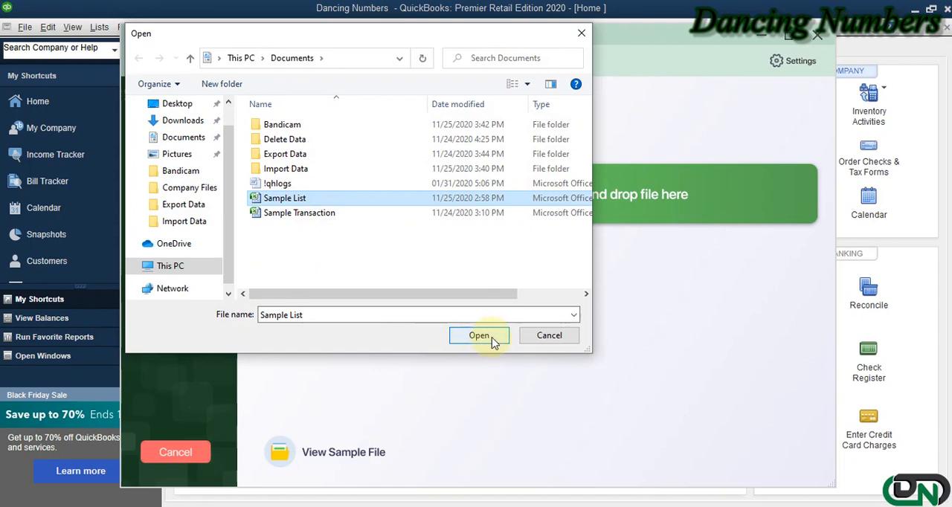
click(479, 336)
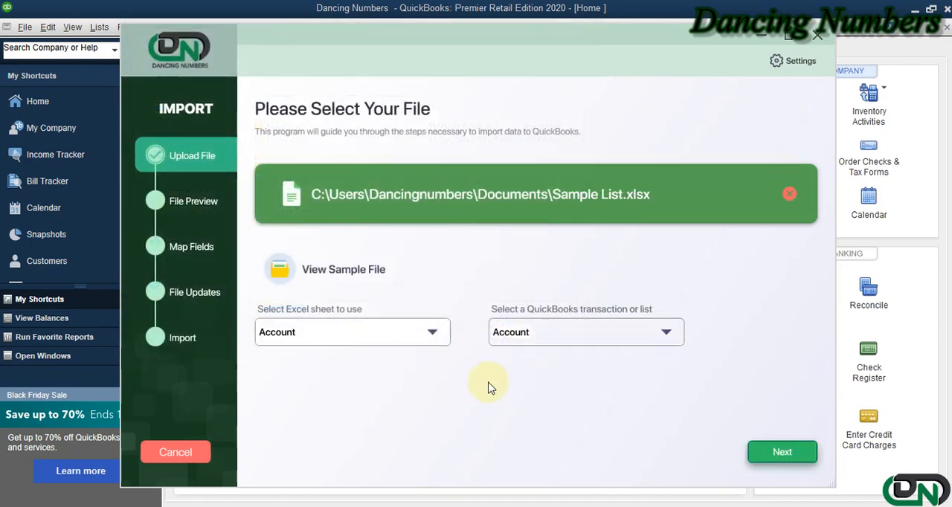
mouse_move(409, 402)
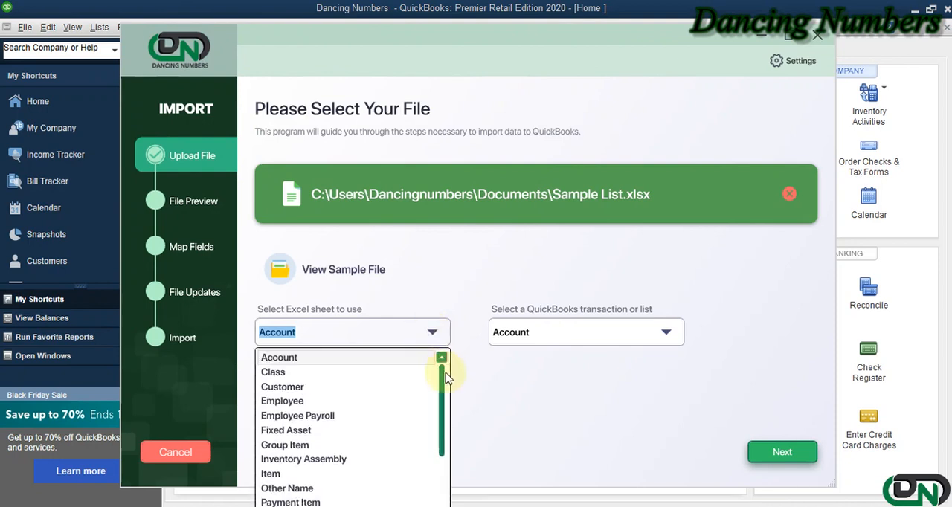
Step: Choose Employee Payroll as both the Excel sheet and the QuickBooks list, then continue
scroll(down, 3)
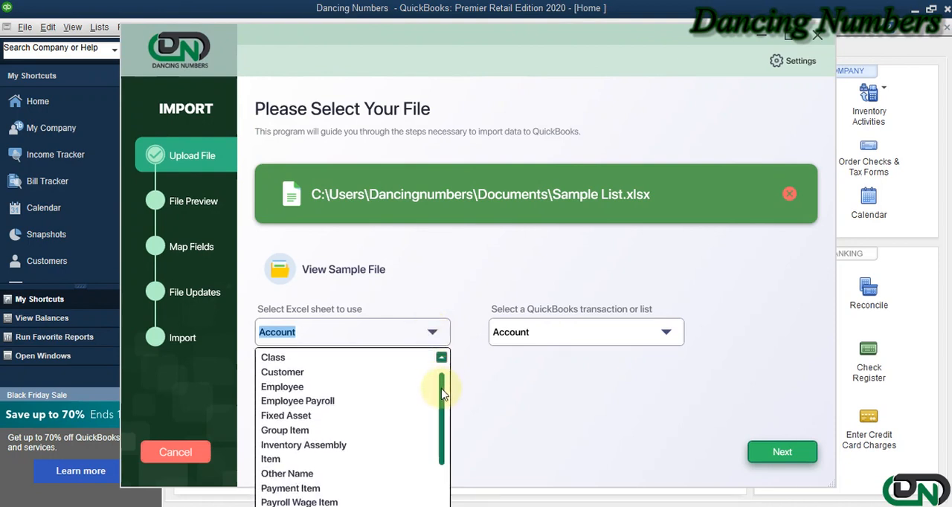
scroll(down, 3)
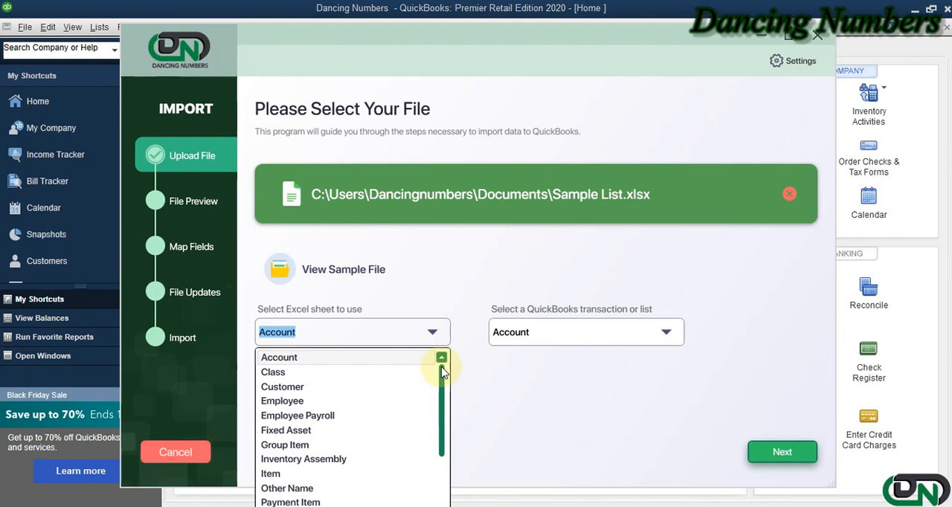
mouse_move(372, 422)
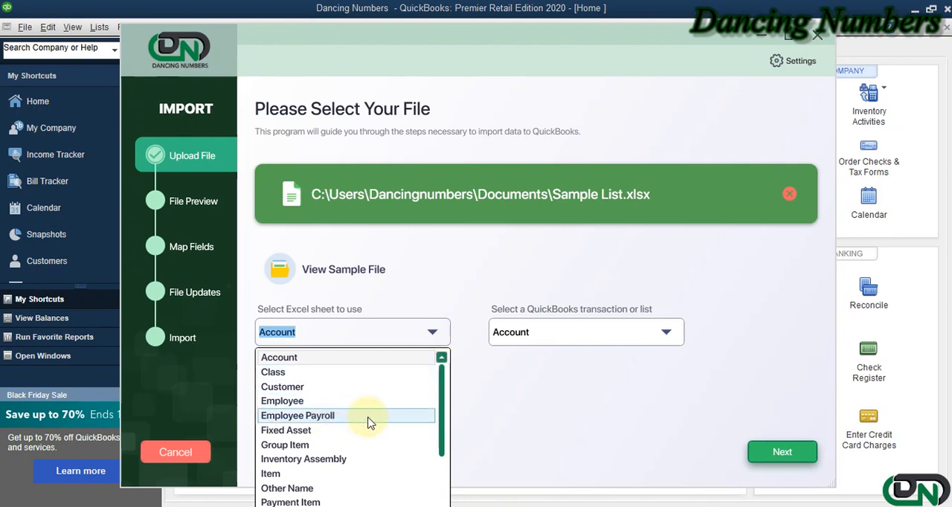
click(298, 416)
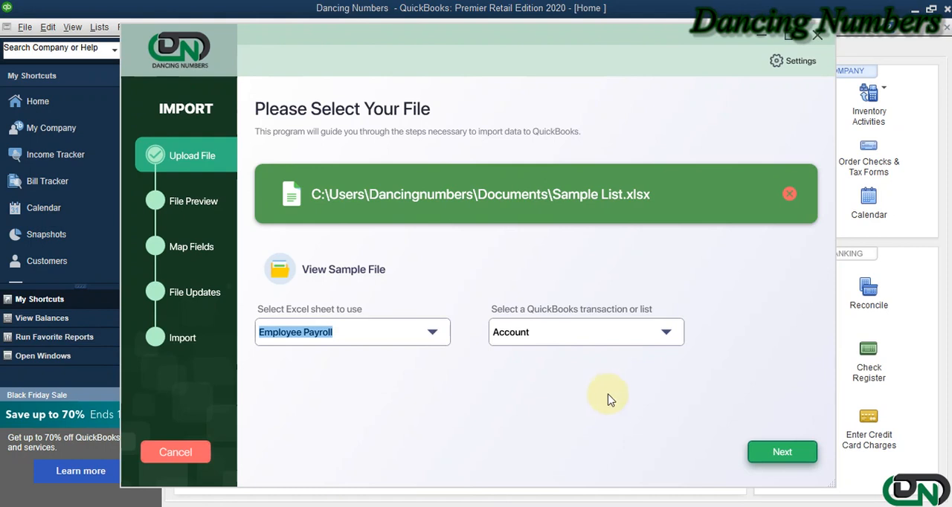
click(666, 333)
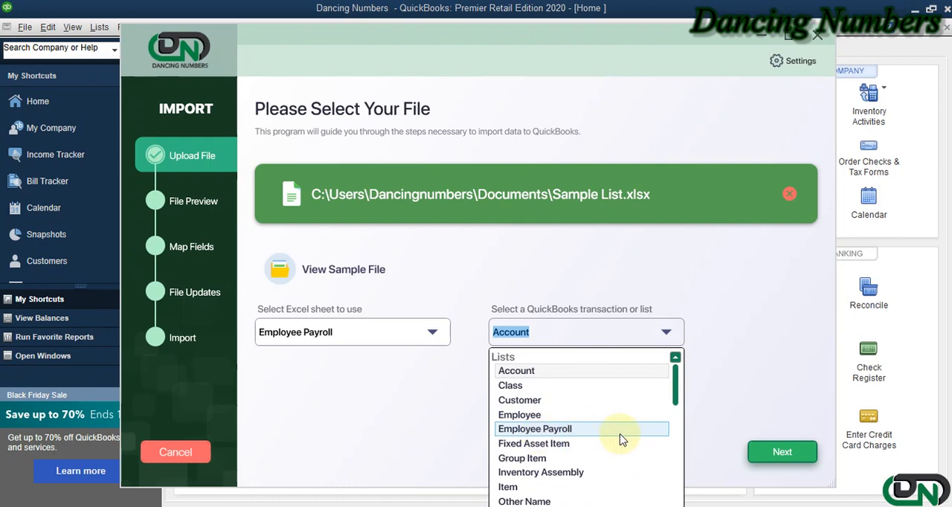
click(534, 428)
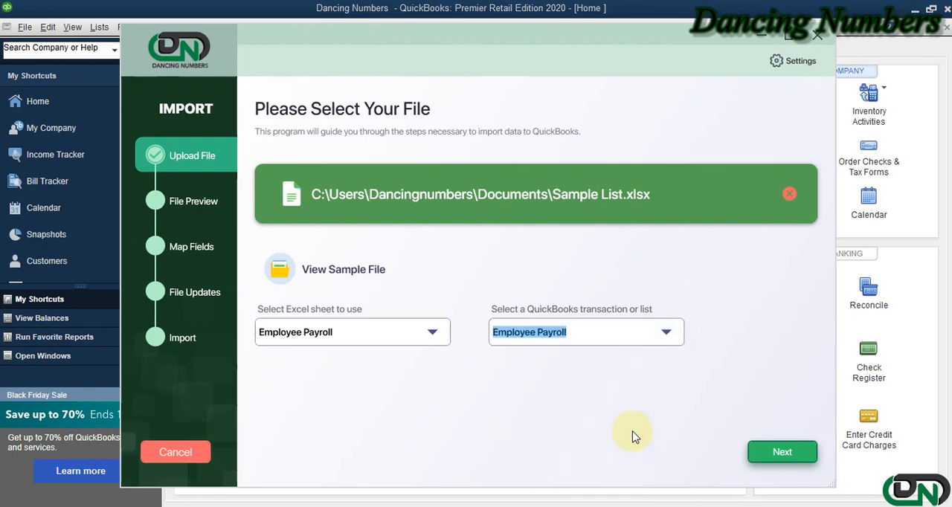
click(782, 453)
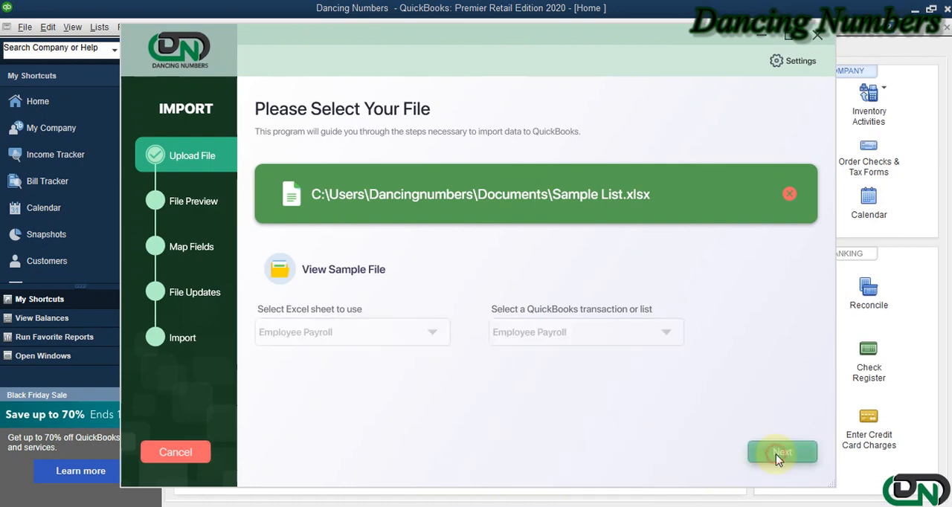
Step: Acknowledge the pre-import precautions and continue past the payroll data preview
click(782, 452)
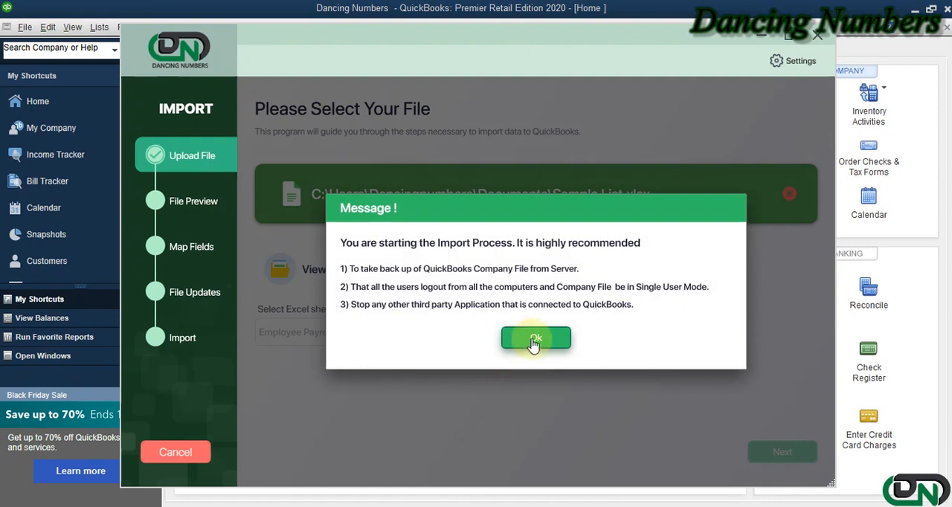
click(535, 339)
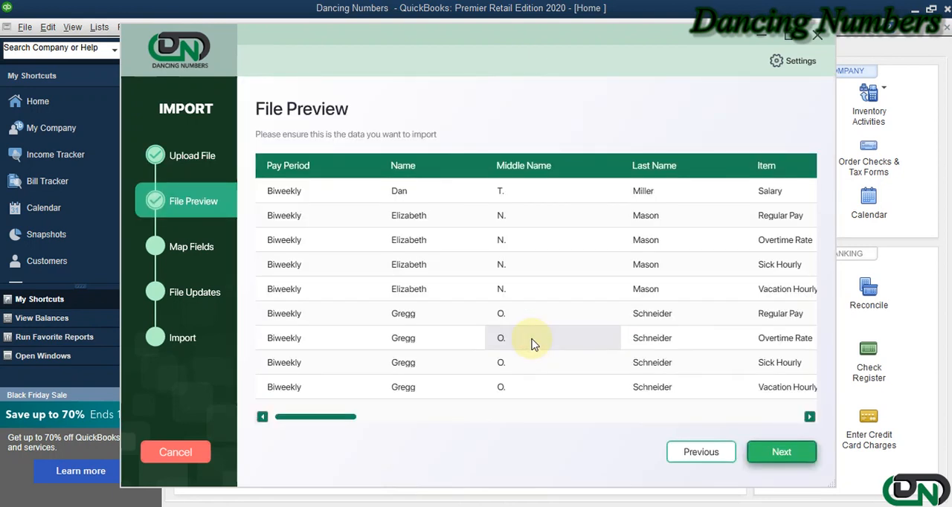
mouse_move(592, 313)
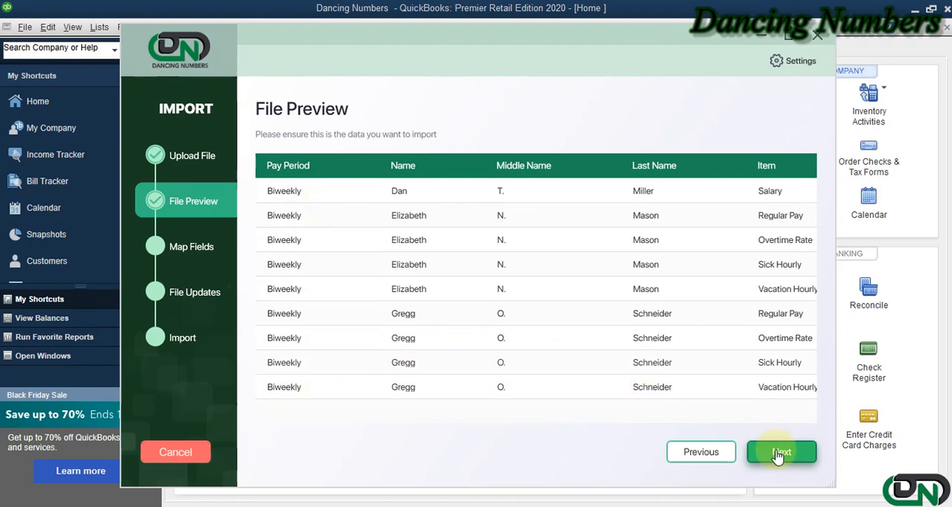
click(780, 453)
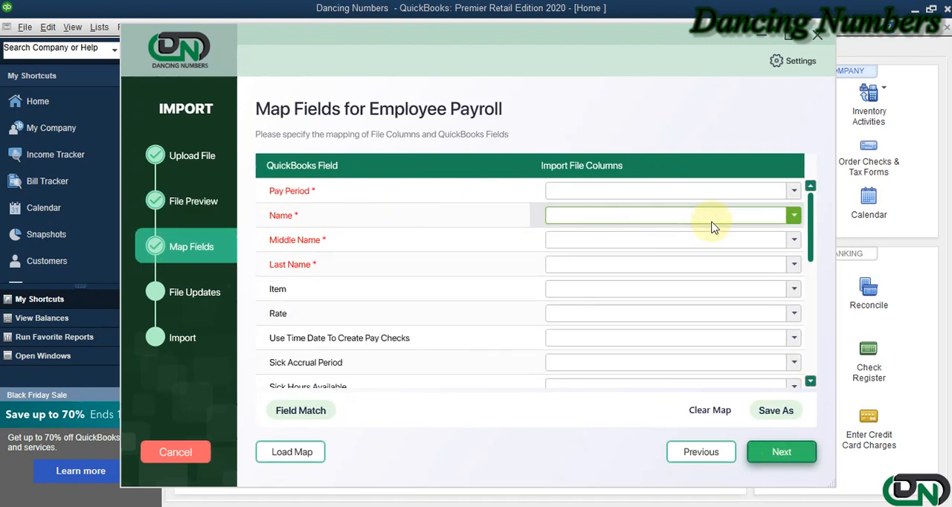
Step: Map Pay Period to its column, auto-match the remaining fields with Field Match, and continue
click(793, 190)
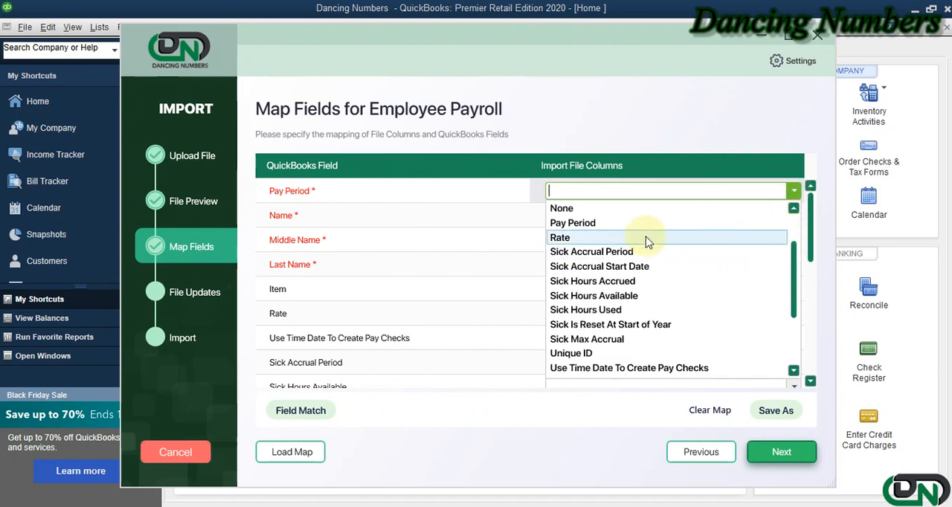
click(571, 223)
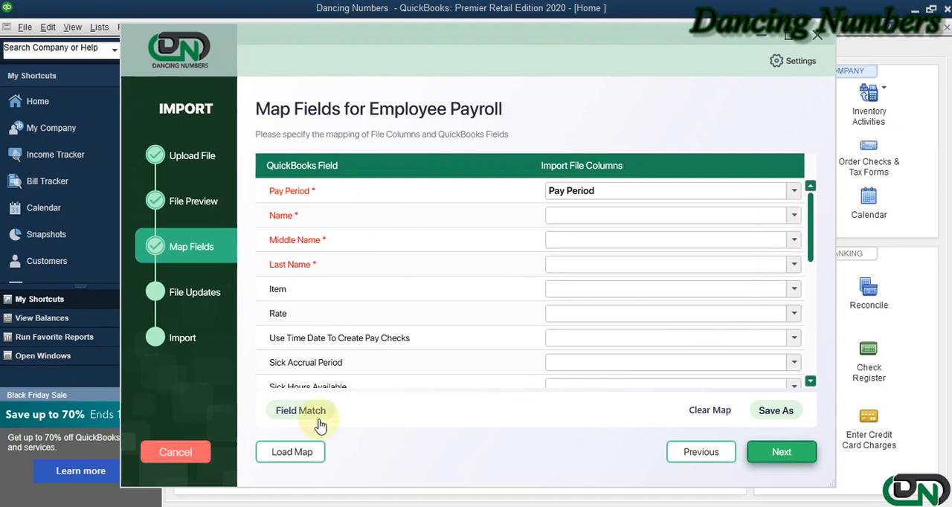
click(300, 410)
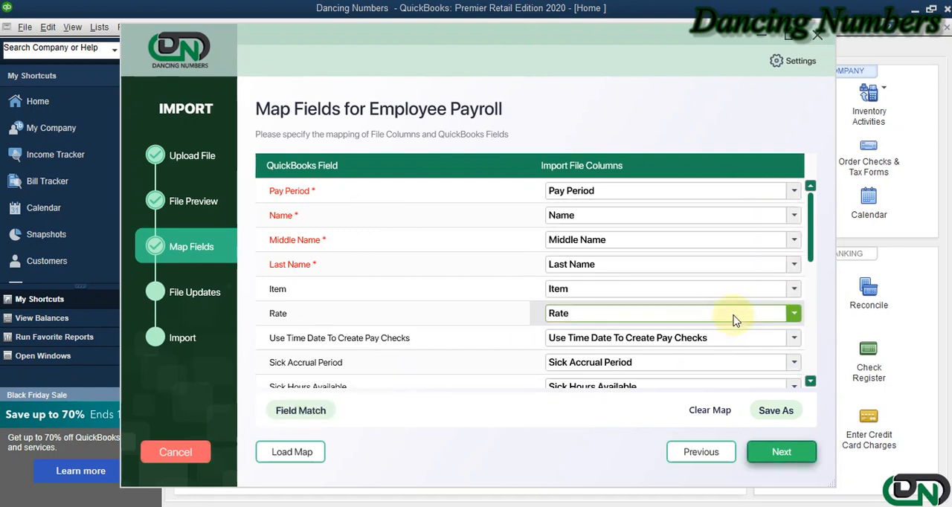
mouse_move(811, 223)
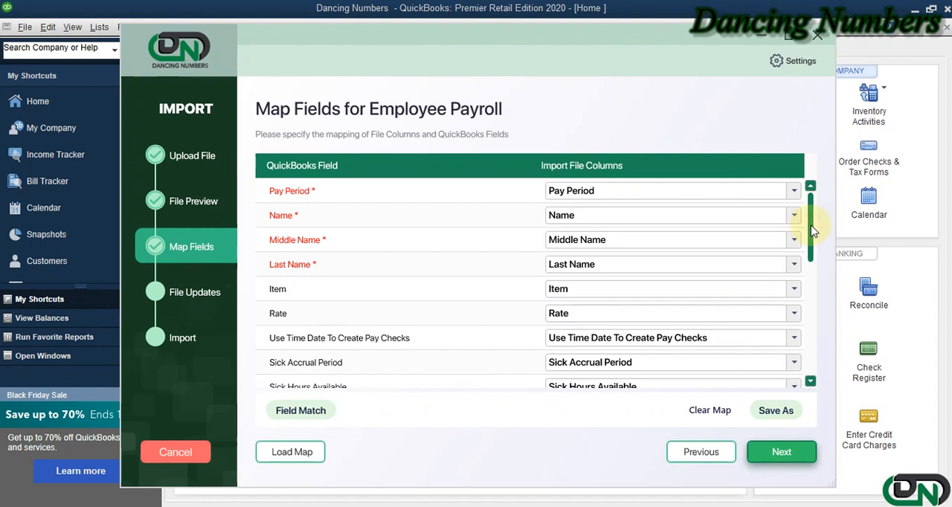
scroll(down, 3)
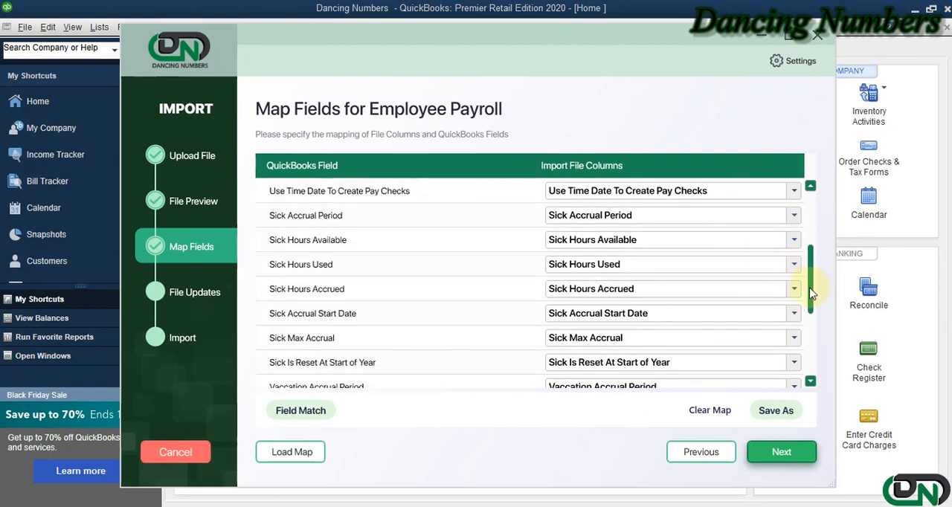
scroll(down, 3)
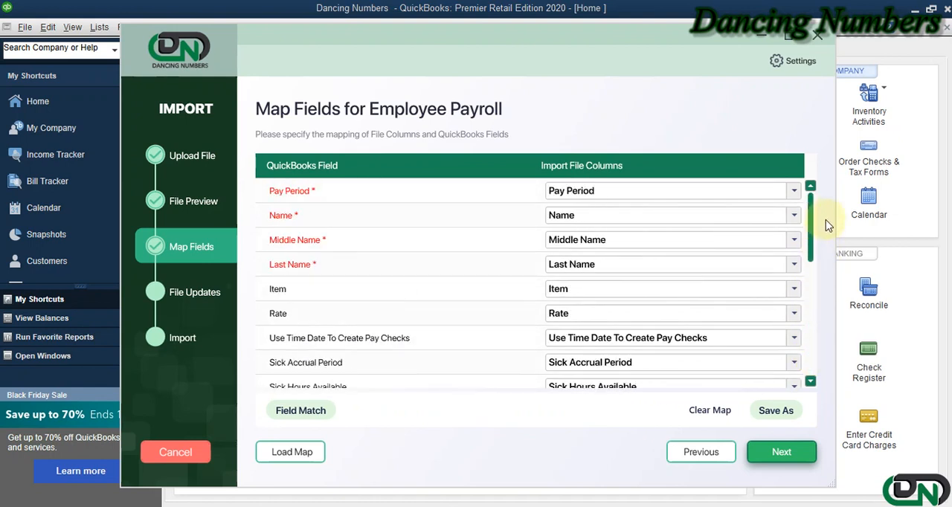
mouse_move(565, 437)
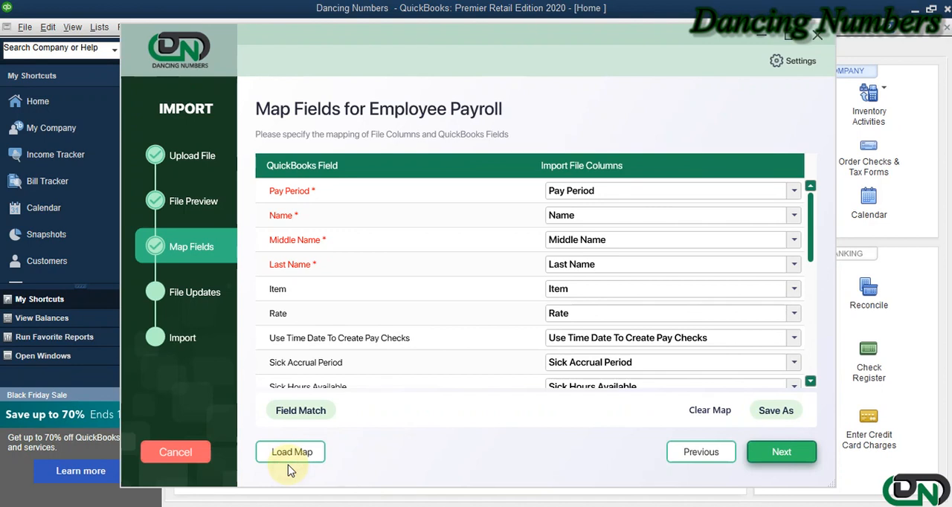
mouse_move(580, 396)
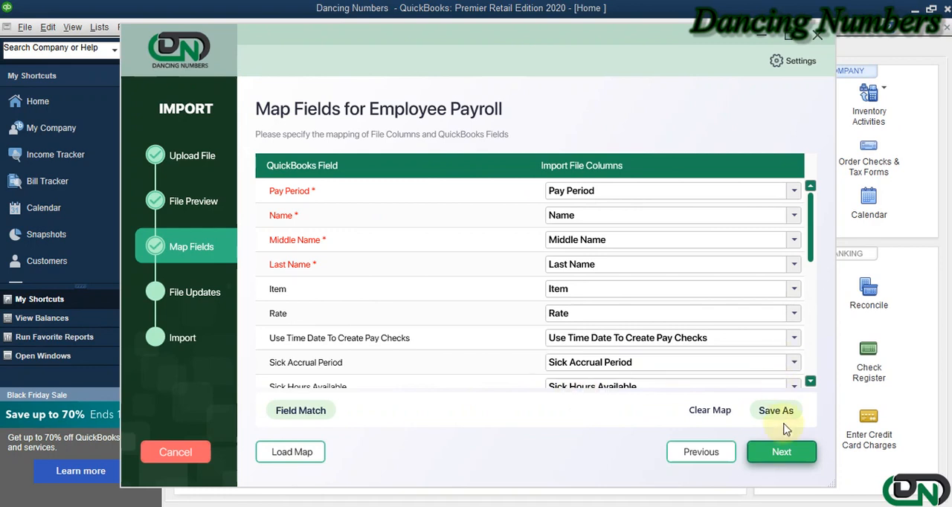
click(781, 452)
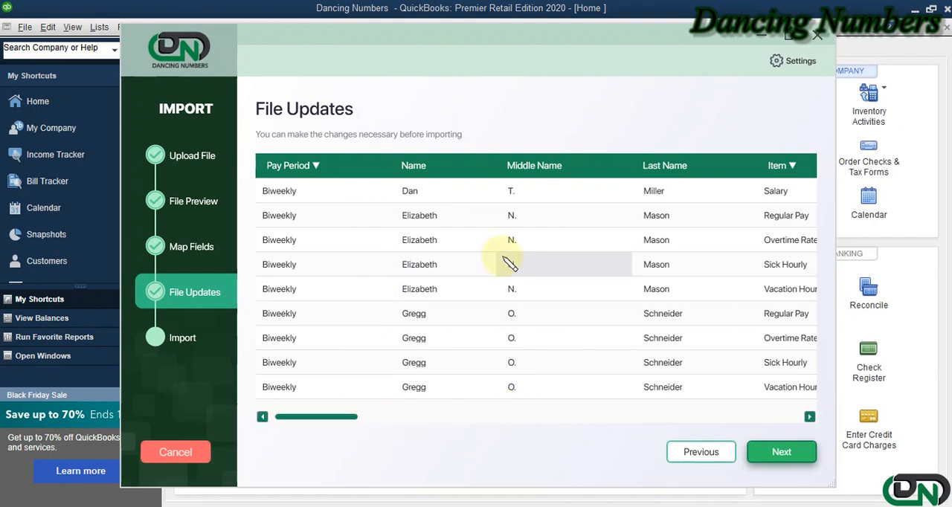
mouse_move(653, 266)
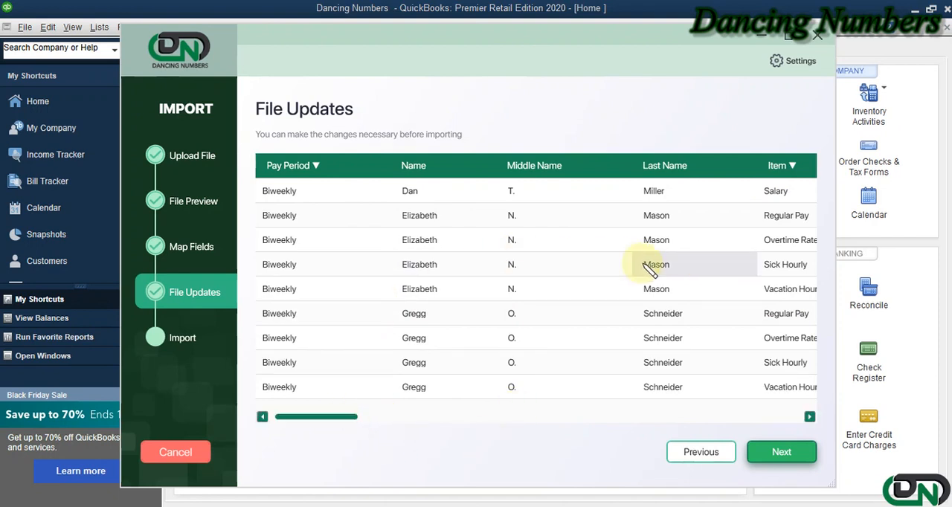
Step: Approve the File Updates rows and confirm starting the import into QuickBooks
click(781, 452)
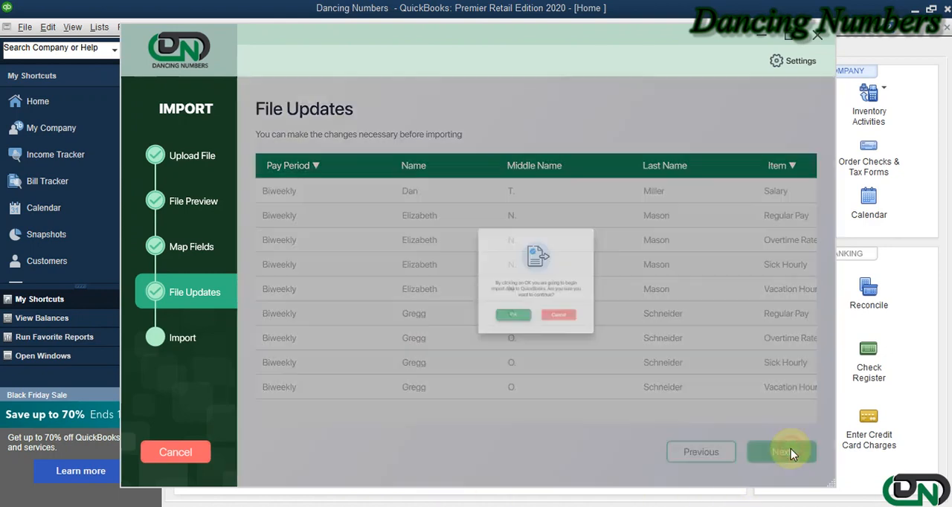
click(781, 452)
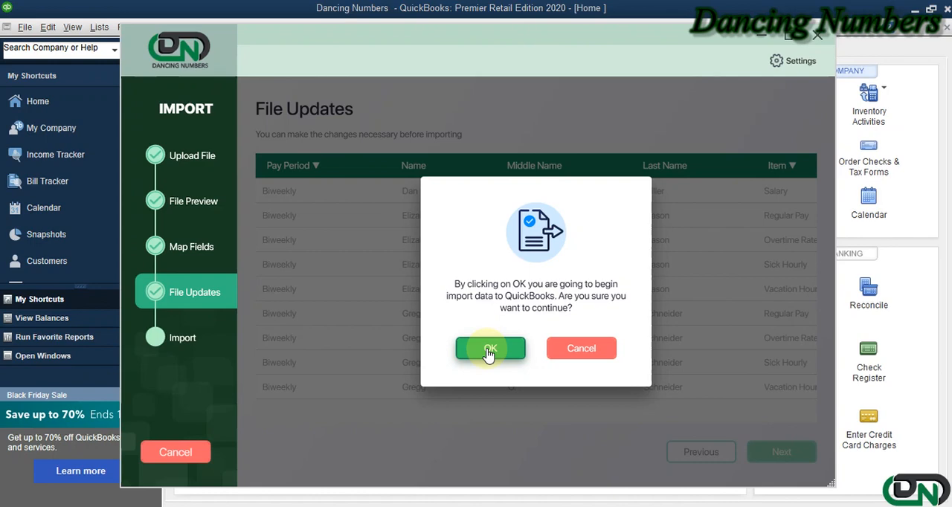
click(491, 348)
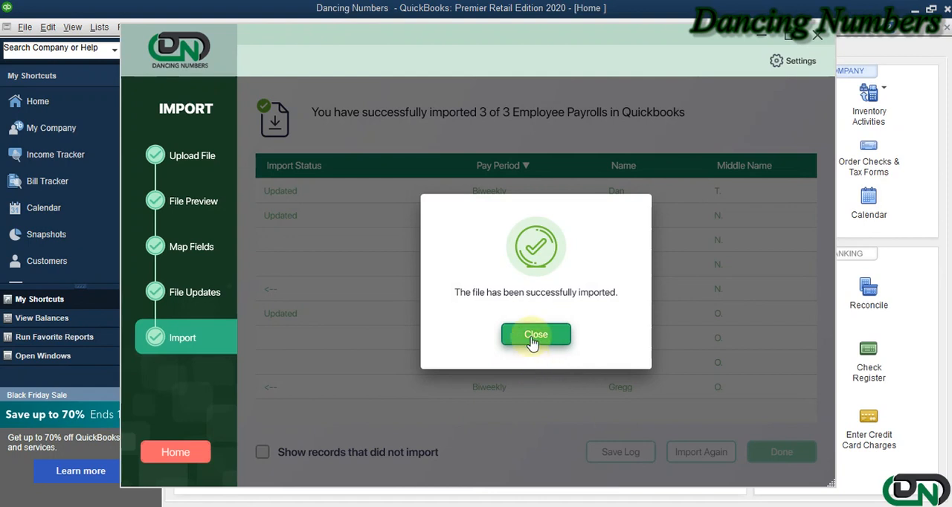
Step: Dismiss the success notice to show 3 of 3 Employee Payrolls imported
click(535, 335)
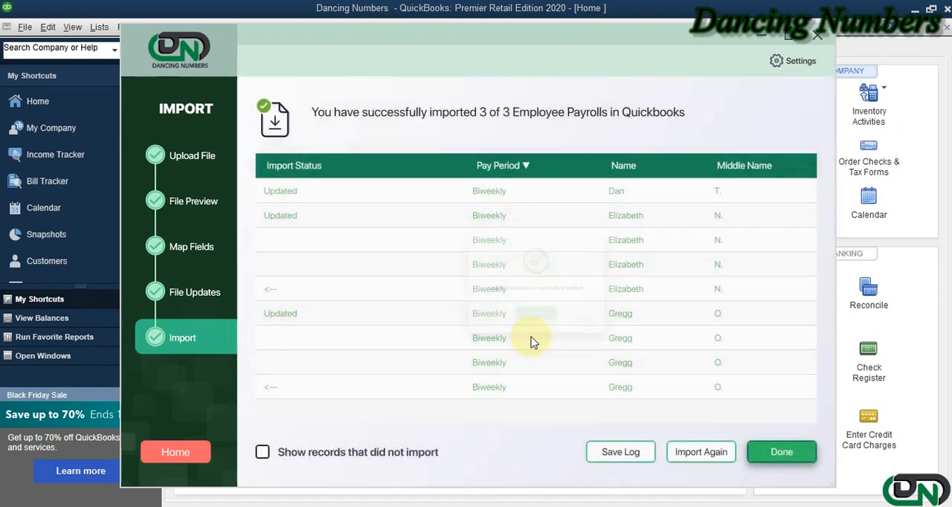